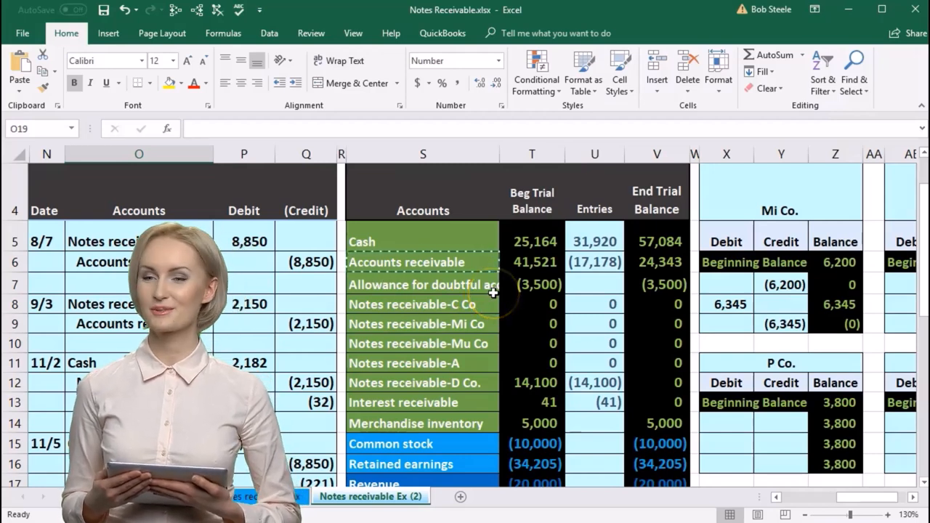
# Step: Paste 'Allowance for doubtful accounts' from S7 into the 12/1 entry's debit account cell O19
pyautogui.click(423, 283)
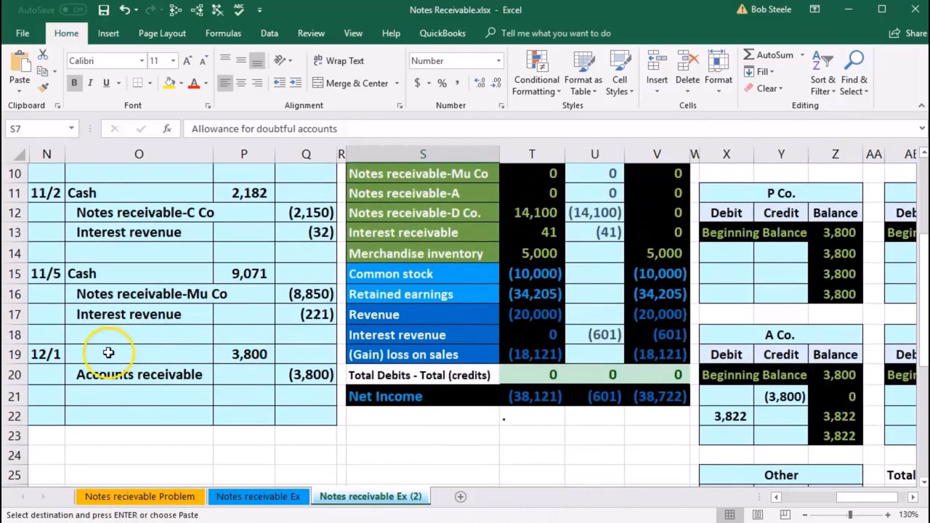
pyautogui.click(108, 353)
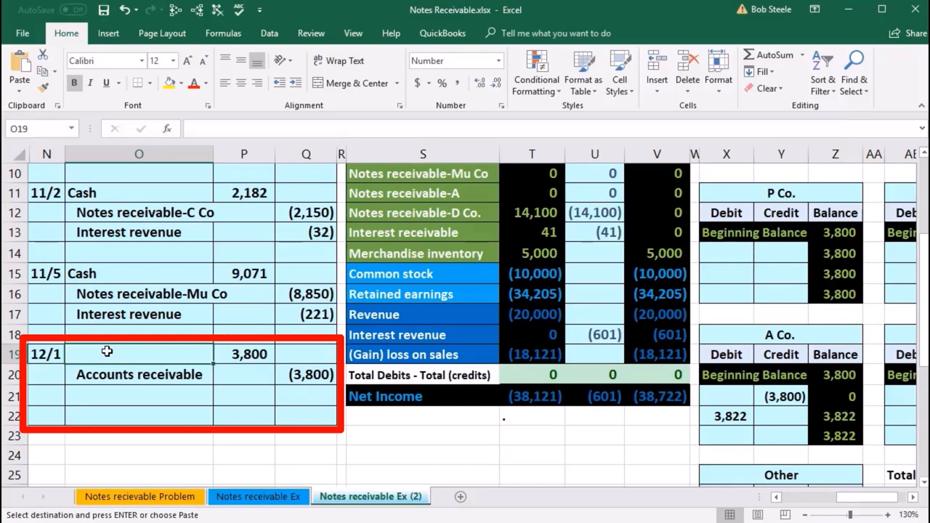
pyautogui.rightClick(108, 353)
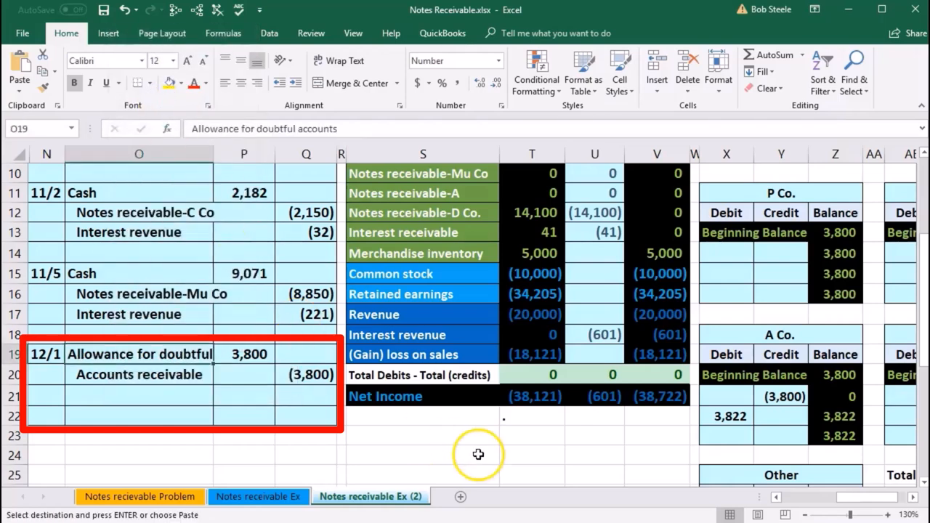
pyautogui.moveTo(384, 410)
pyautogui.write('=')
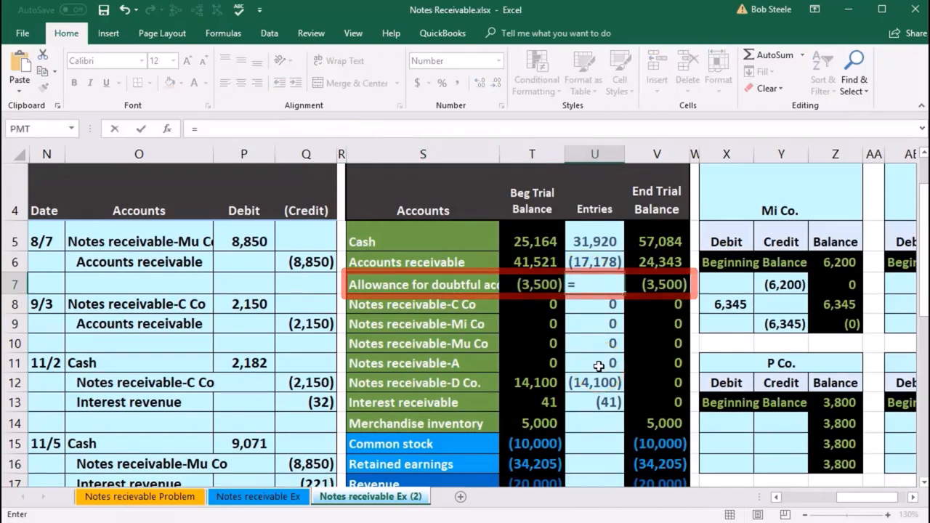
# Step: Reference the 12/1 debit of 3,800 in P19 from the allowance Entries cell U7 formula
pyautogui.scroll(-3)
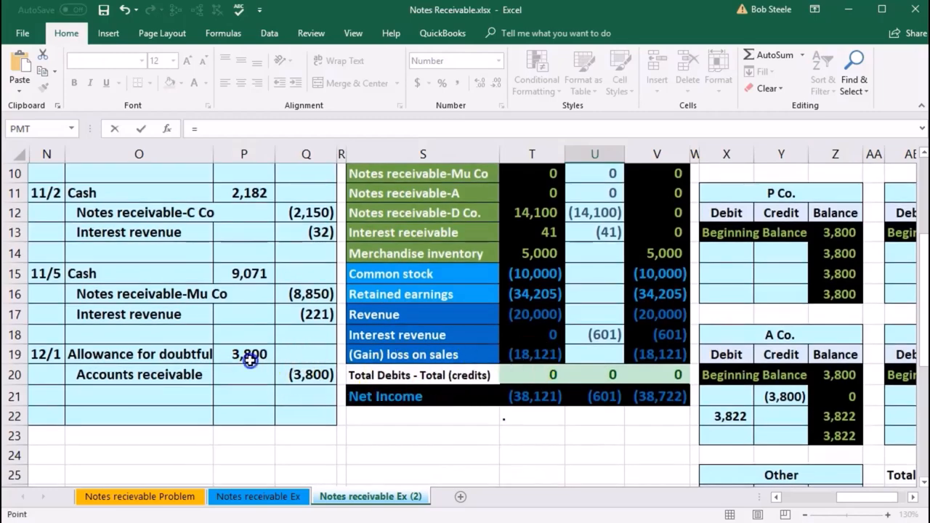
pyautogui.click(244, 354)
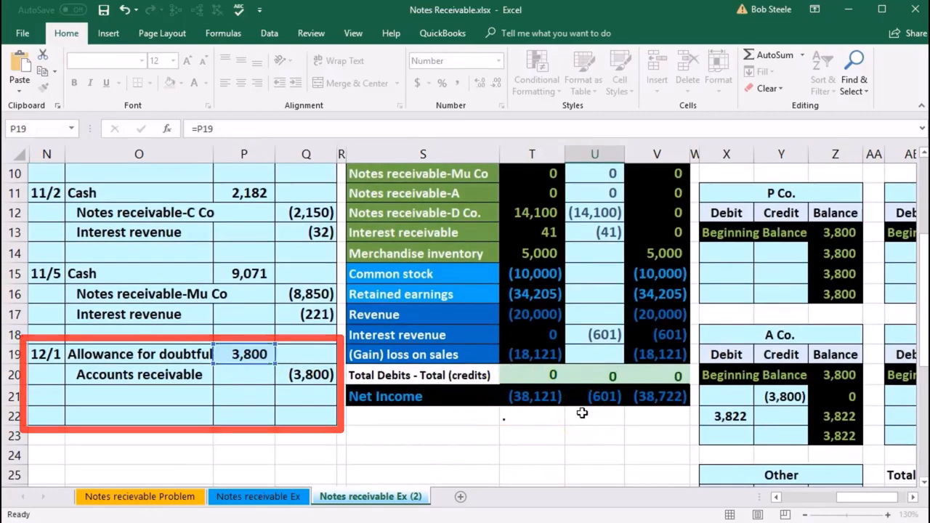